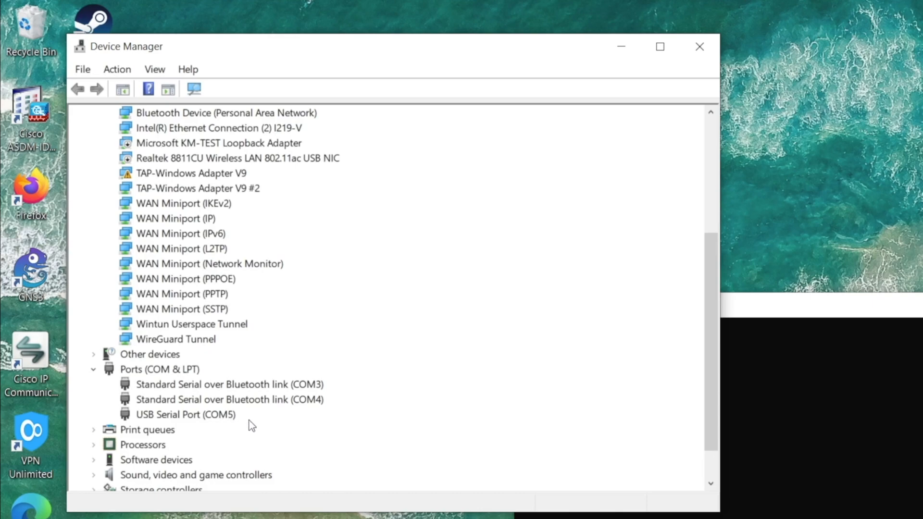
mouse_move(234, 420)
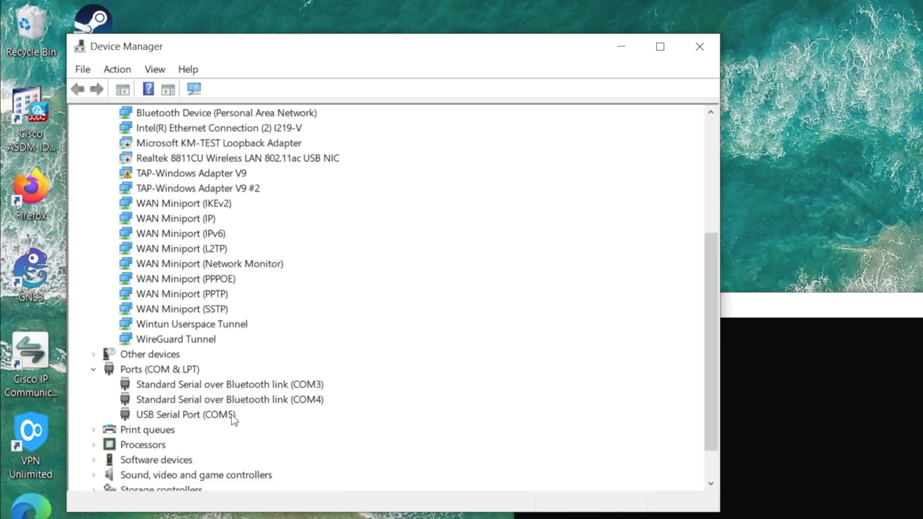
mouse_move(228, 422)
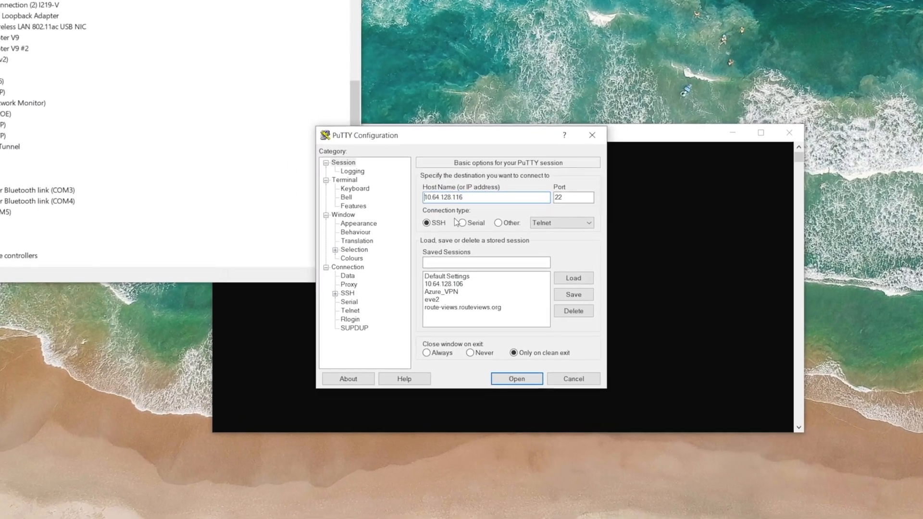
- Open a PuTTY serial console session on COM5 at 9600 baud
left_click(461, 222)
type("COM5")
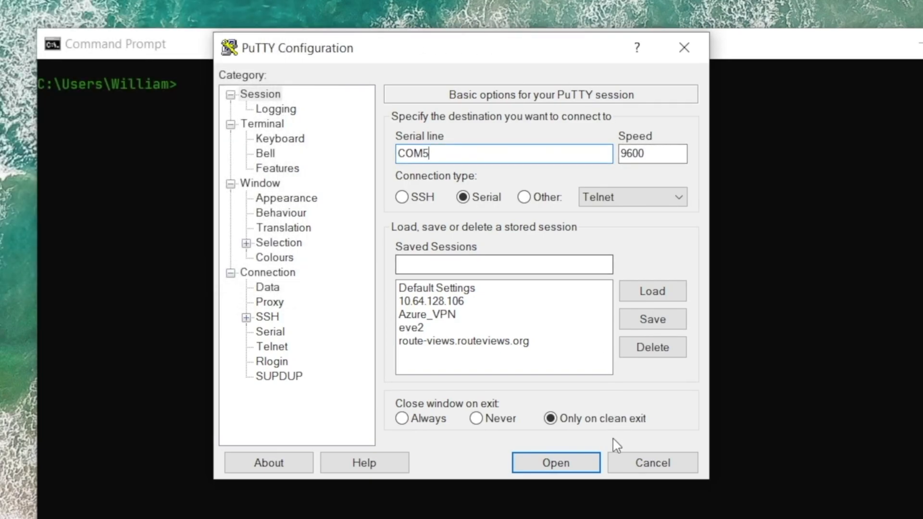
mouse_move(590, 436)
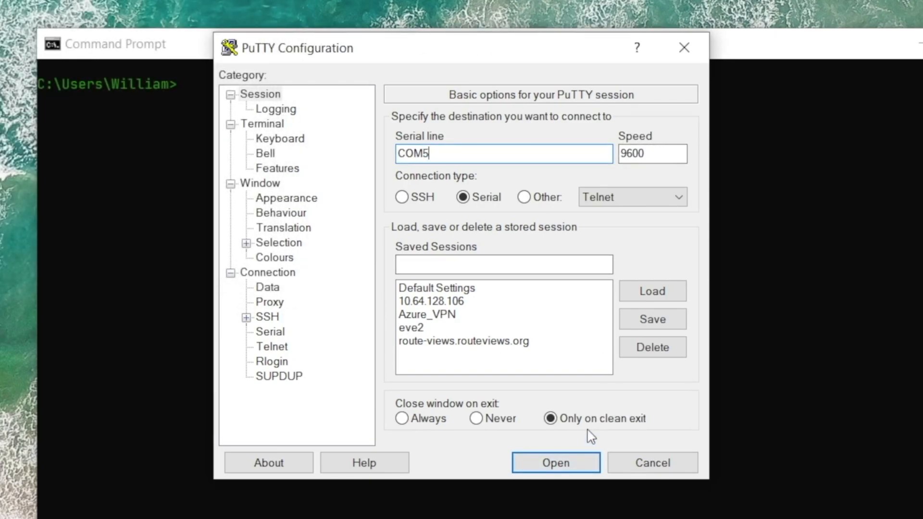
mouse_move(592, 443)
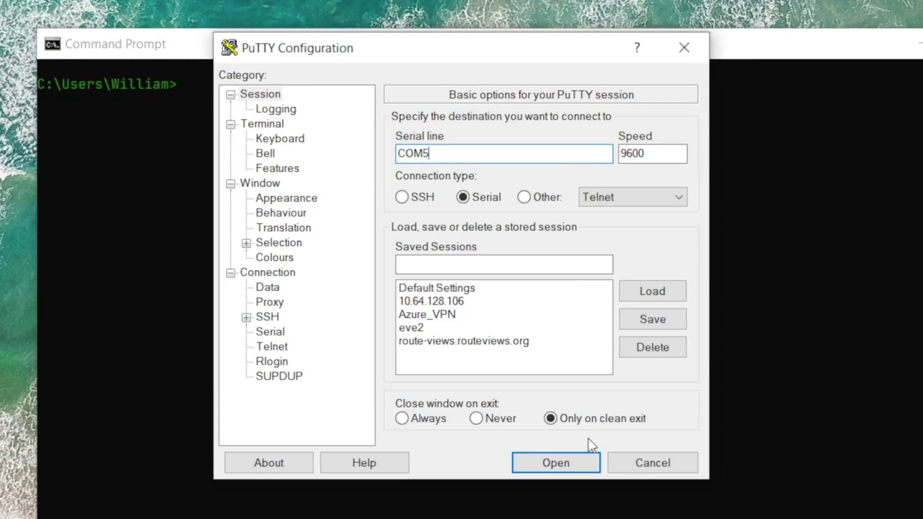
mouse_move(582, 465)
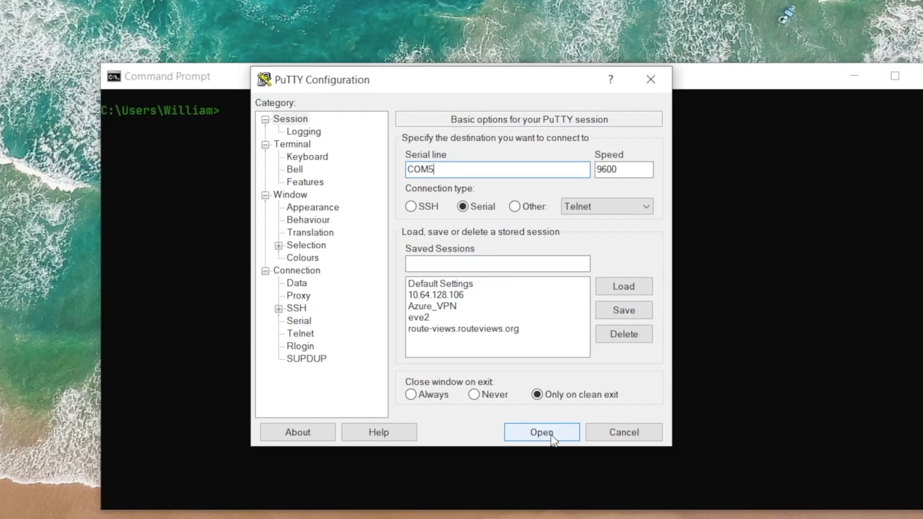
left_click(540, 432)
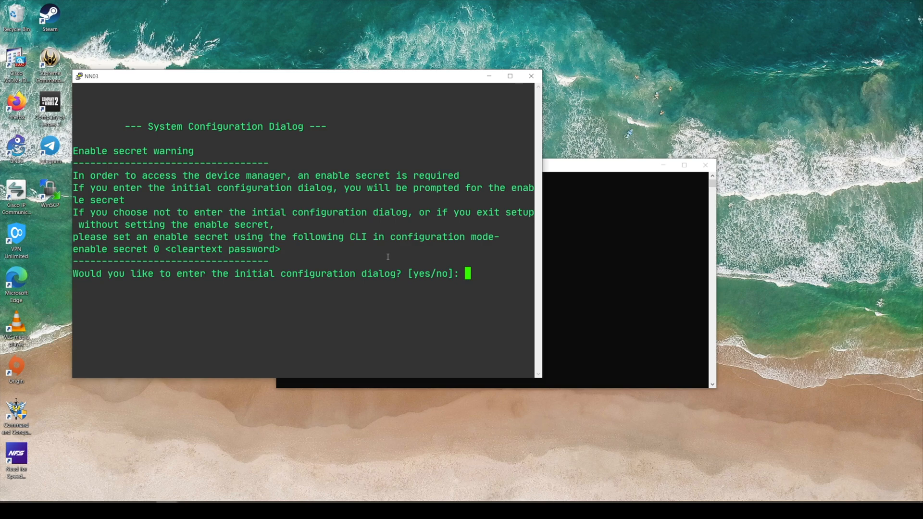
- Answer 'no' to the initial configuration dialog and enter privileged mode with 'en'
type("no")
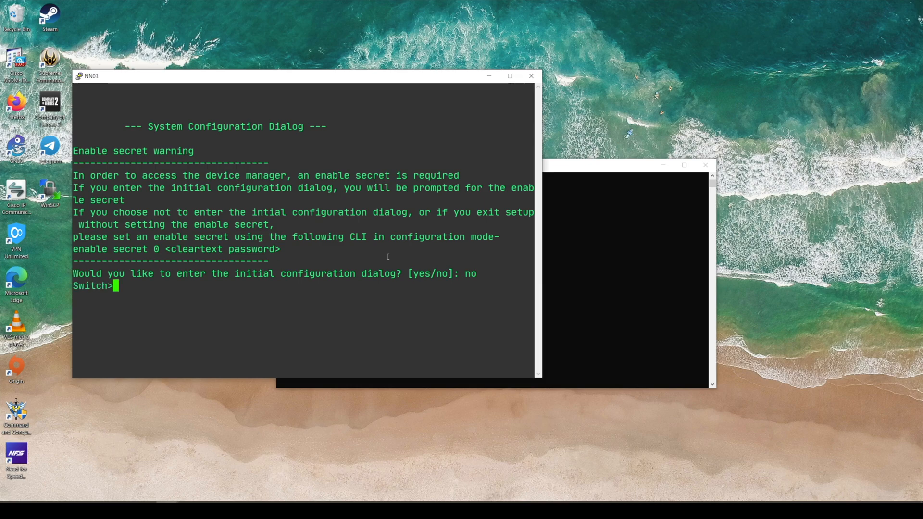
type("en")
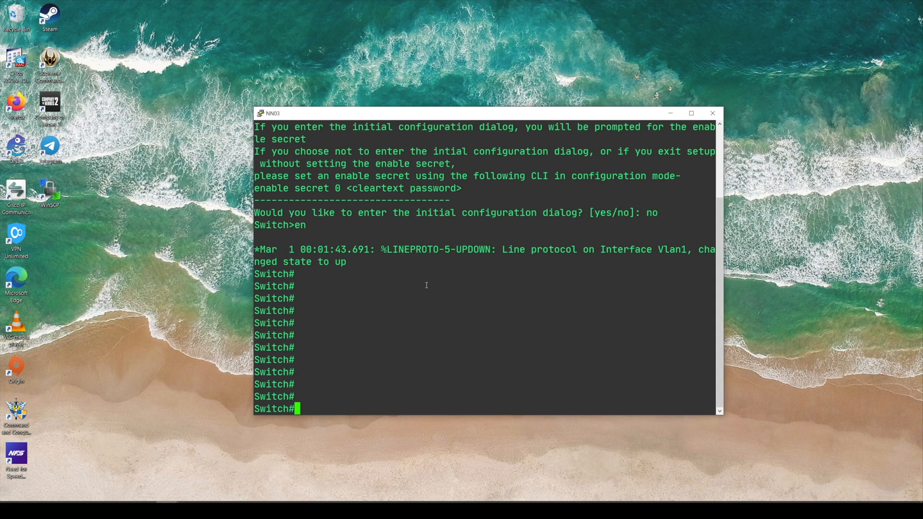
- Run 'sh ip int br', then show the running config of GigabitEthernet0/1
type("sh ip int br")
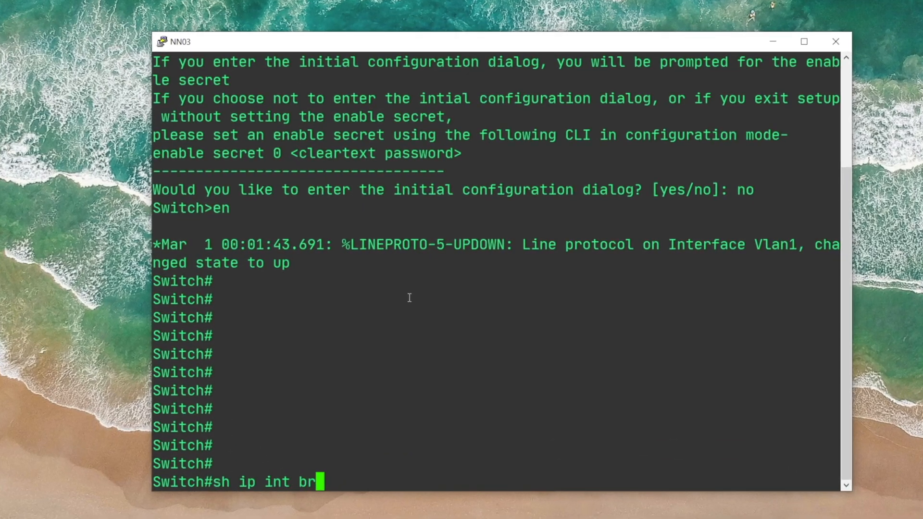
key("Return")
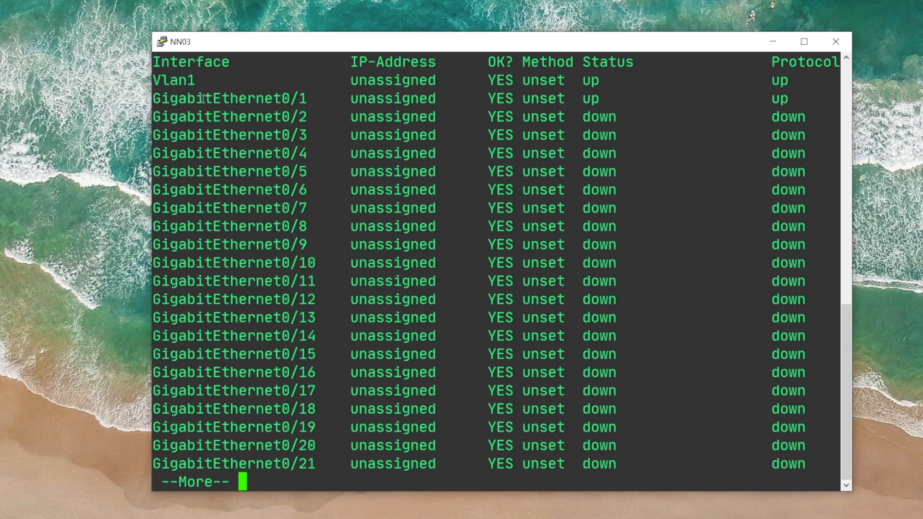
double_click(228, 98)
type("sh run in")
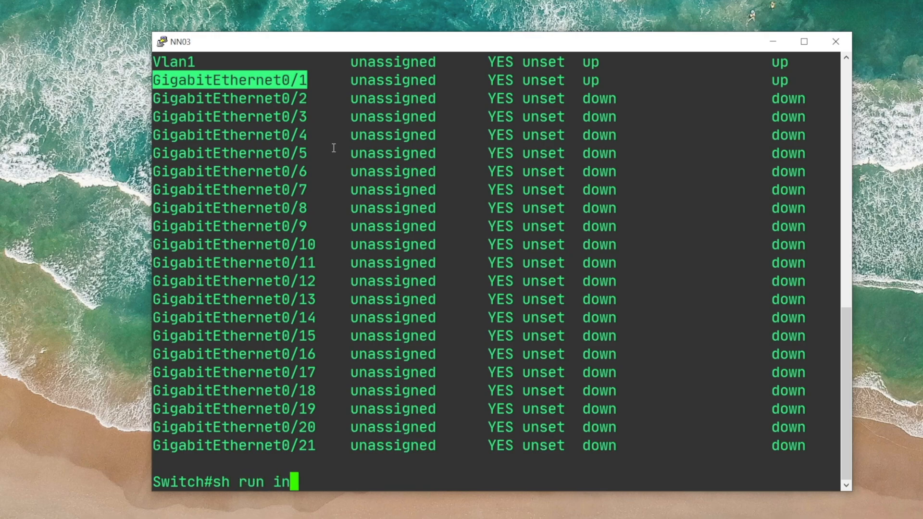
type("t GigabitEthernet0/1")
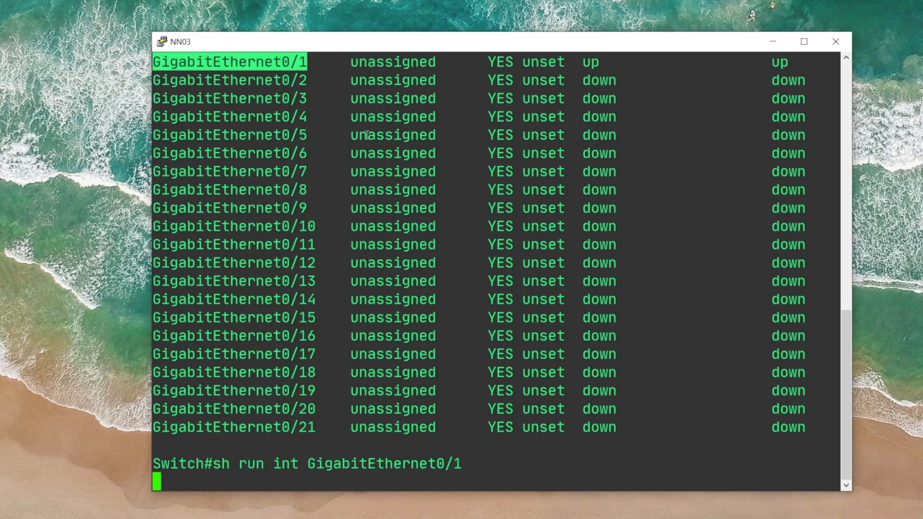
key("Return")
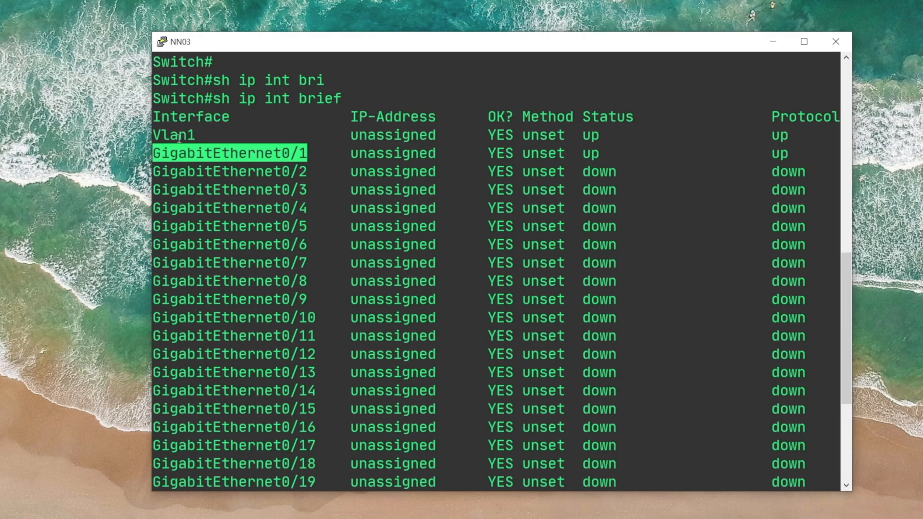
key("Return")
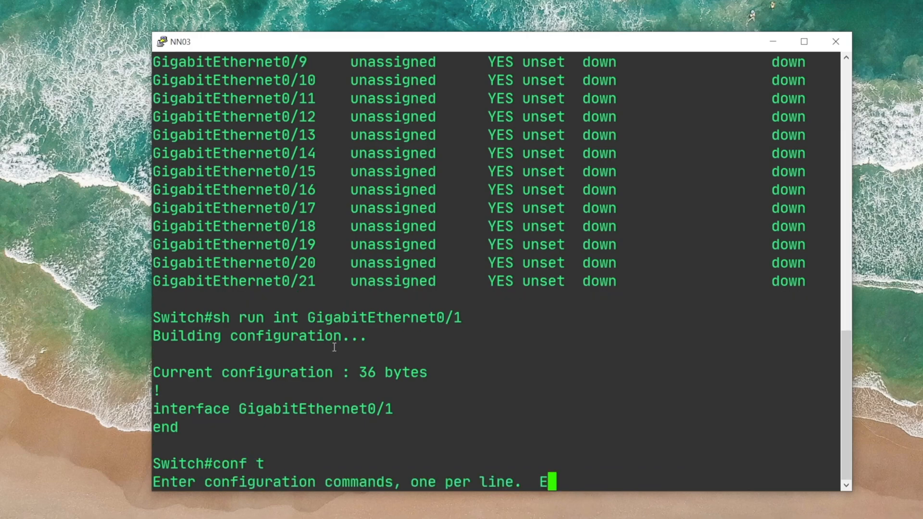
- Configure hostname SW01 and ip domain-name lab.local
type("hostname SW01")
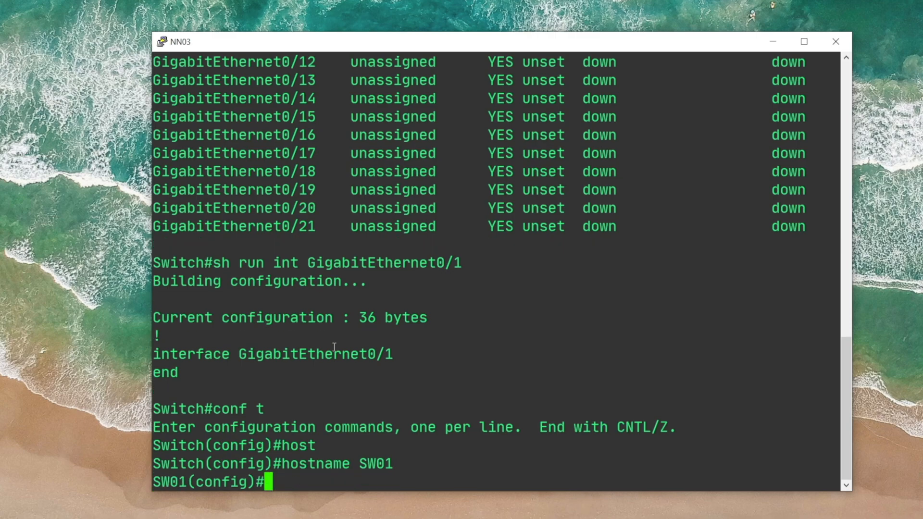
type("ip domain-name lab.local")
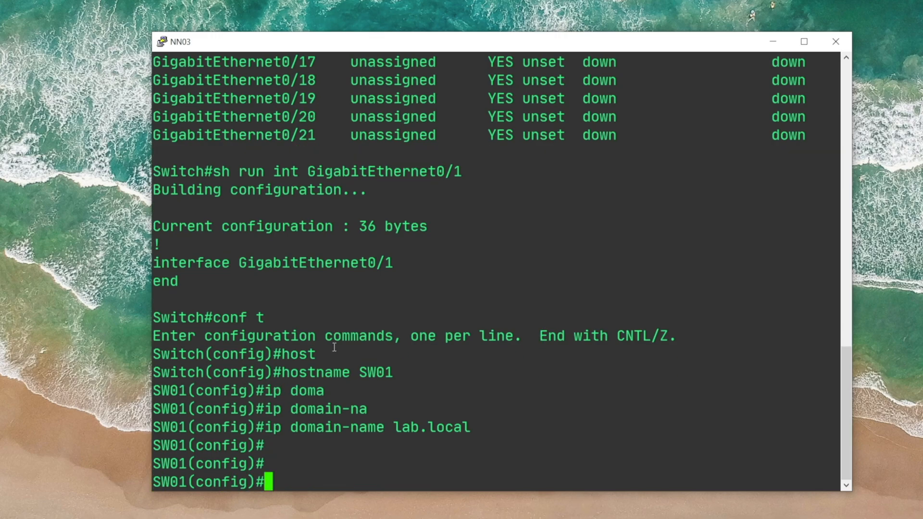
- Enter 'crypto key generate rsa general-keys modulus 1024' to create the 1024-bit keys
type("crypto")
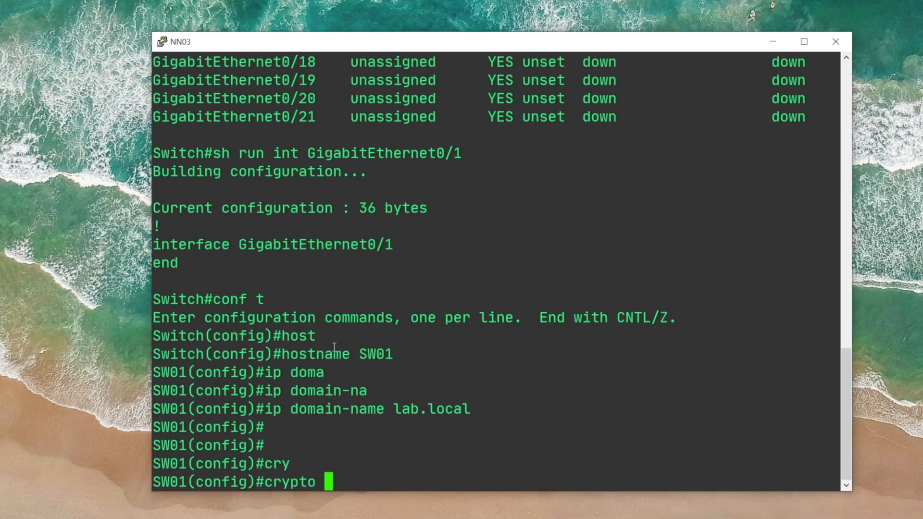
type("key generate n")
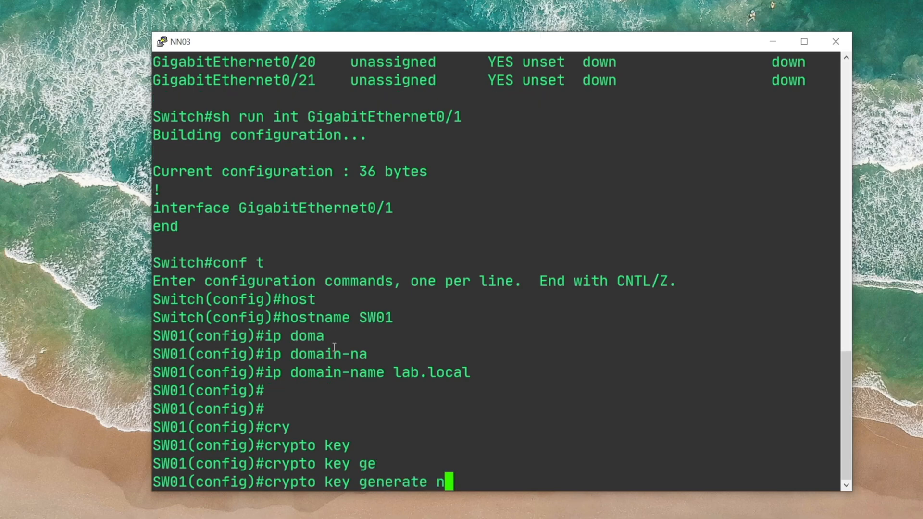
type("sa")
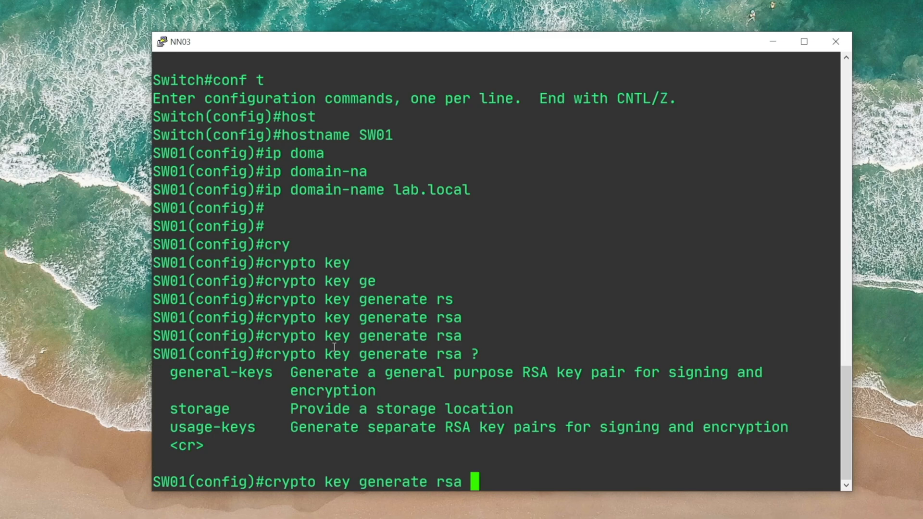
type("general-keys modulus")
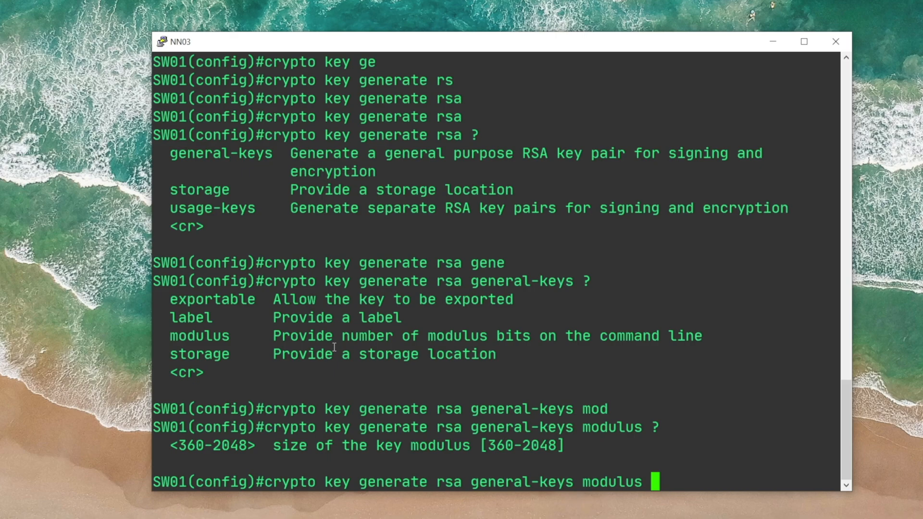
type("1024")
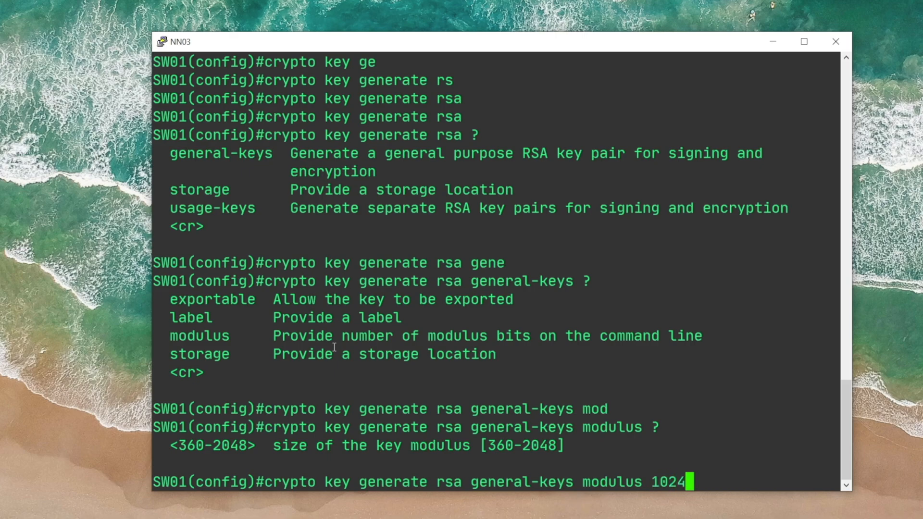
key("Return")
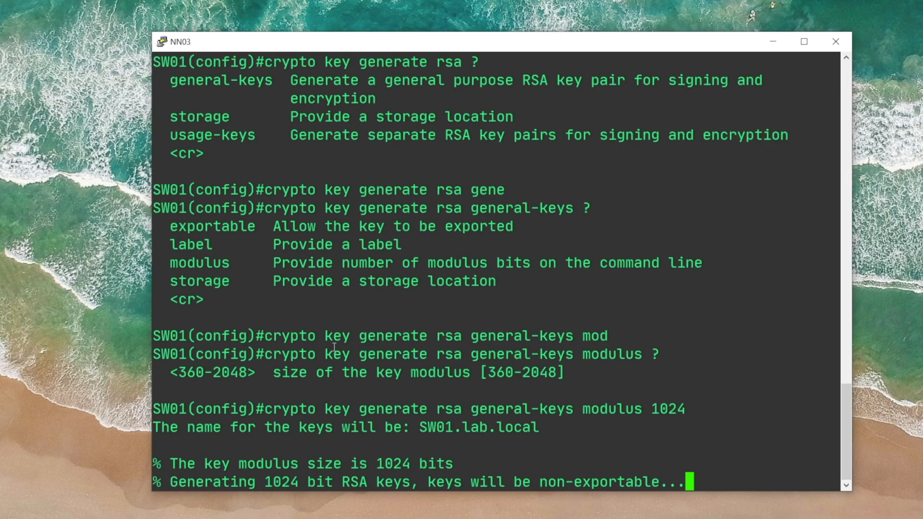
scroll("down", 3)
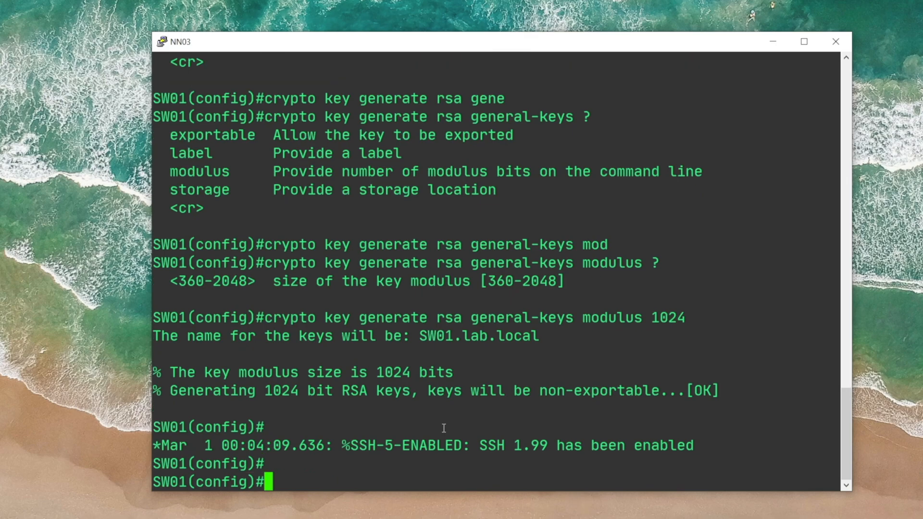
- Enable SSH version 2 and add user loopback with privilege 15 and a secret
type("ip ssh version 2")
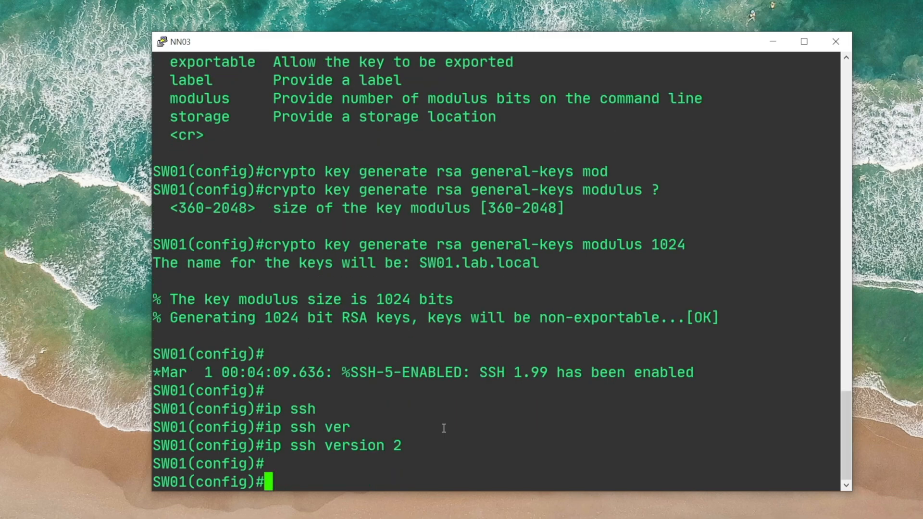
type("username")
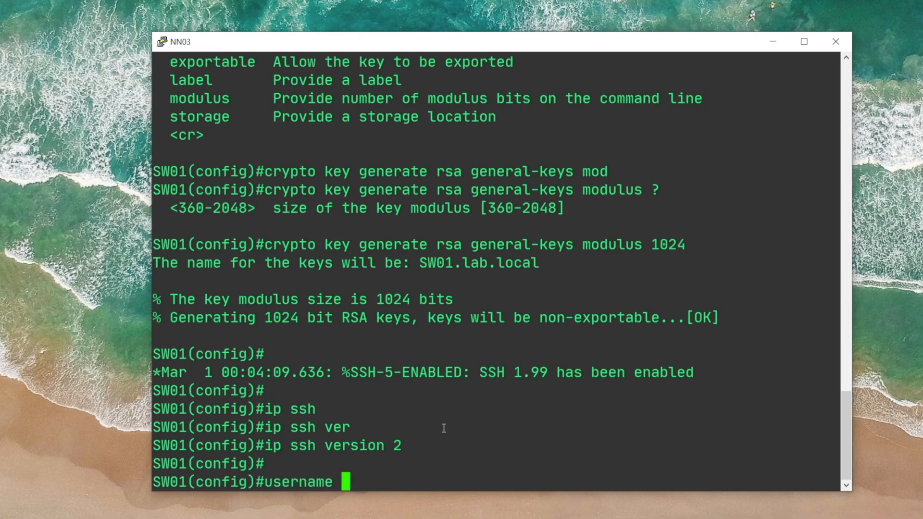
type("loopback privilege 1")
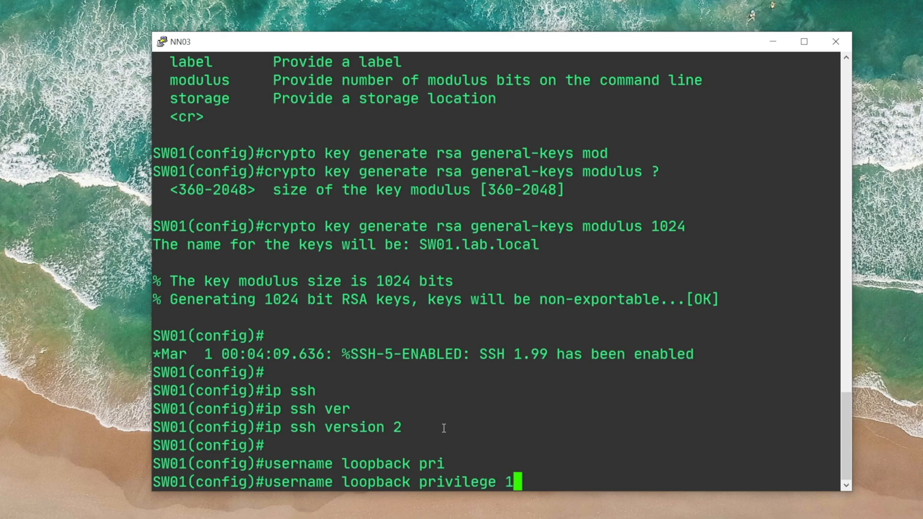
type("5")
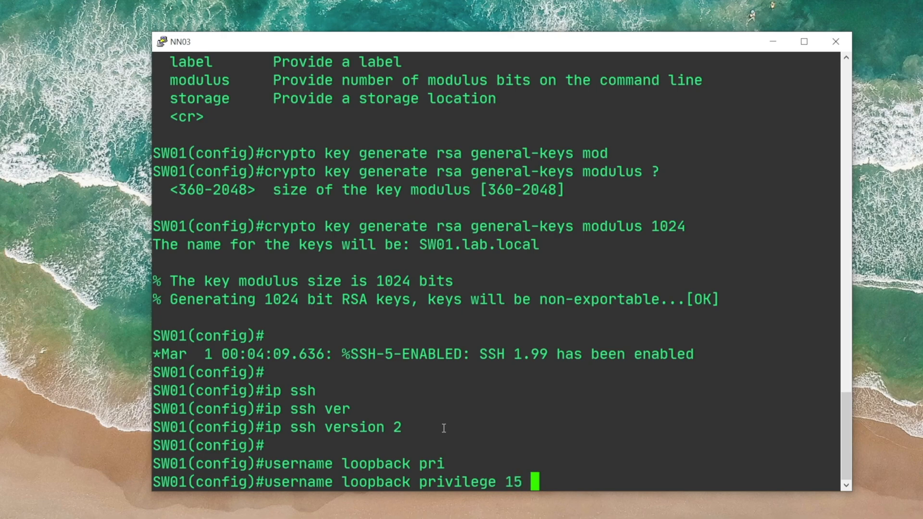
type("secret")
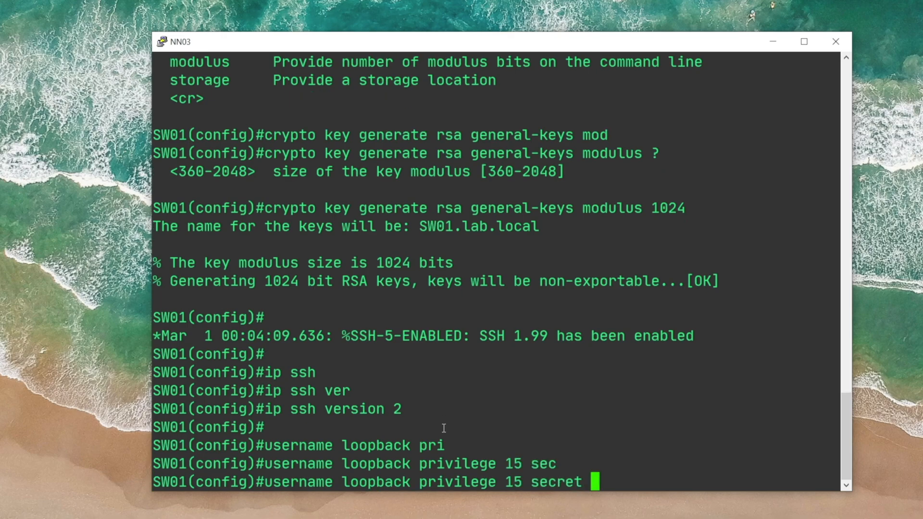
type("loopb")
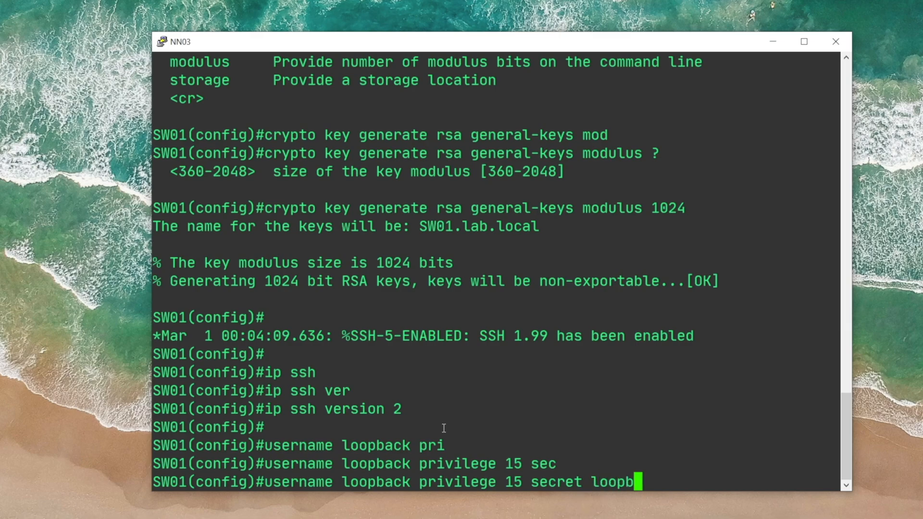
key("Return")
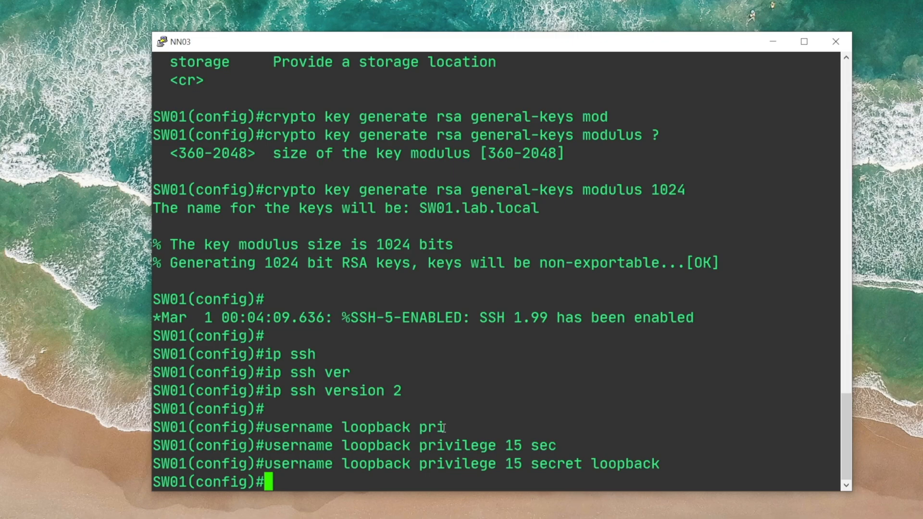
- Set the enable secret to loopback
type("enable sec")
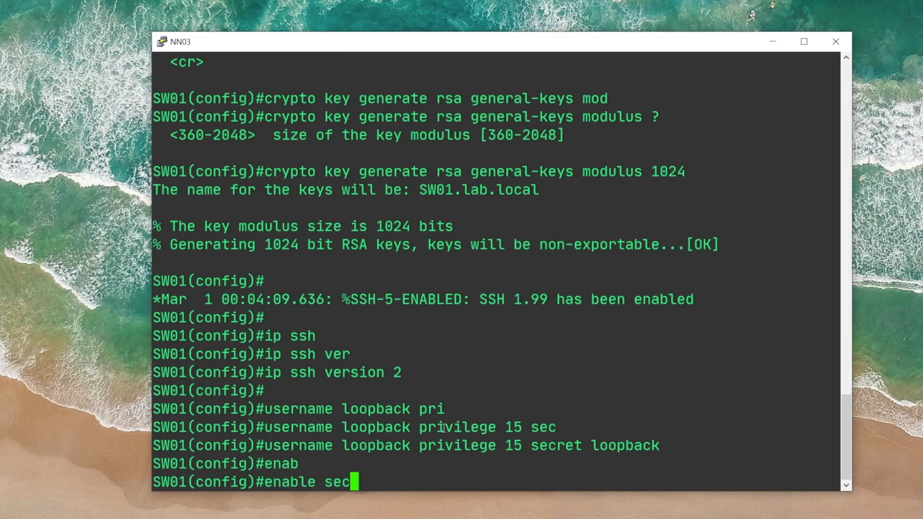
key("Backspace")
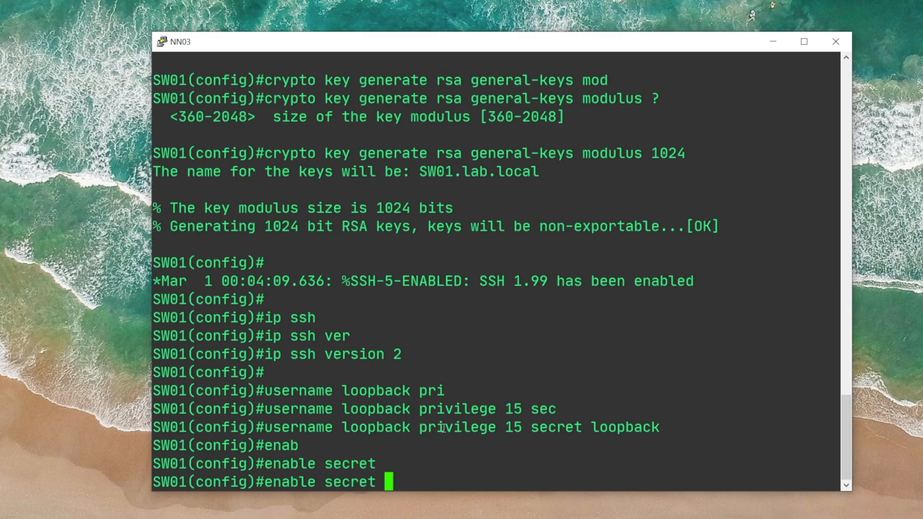
type("loopback")
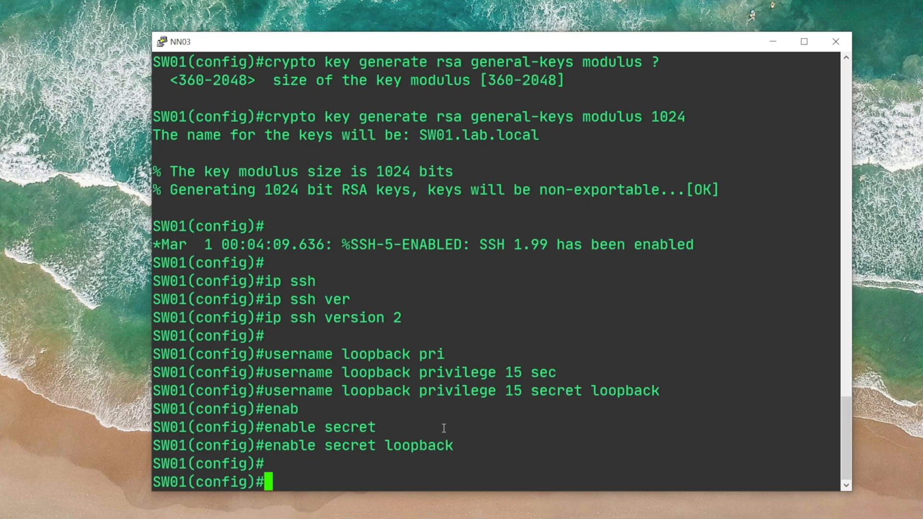
- Give interface VLAN 1 address 10.64.132.142 255.255.255.0 and ping 10.64.132.4 from the PC
type("int vlan 1")
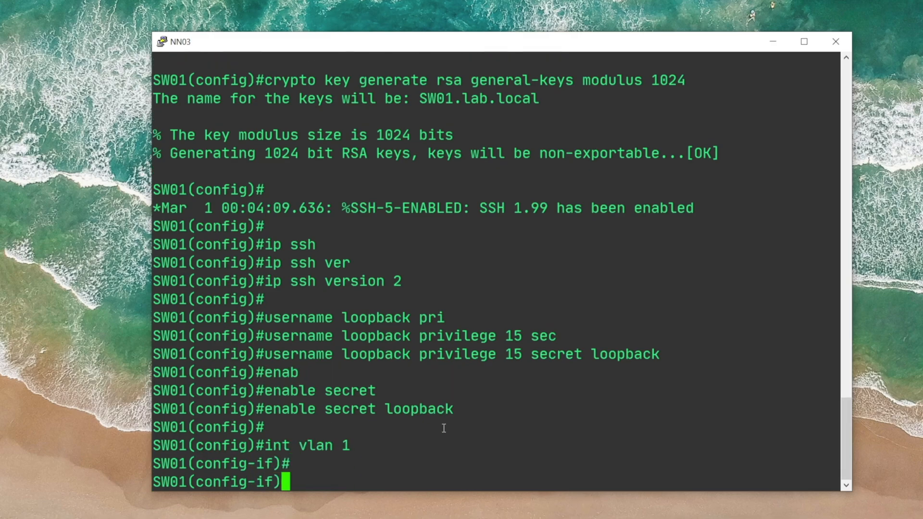
type("ip add")
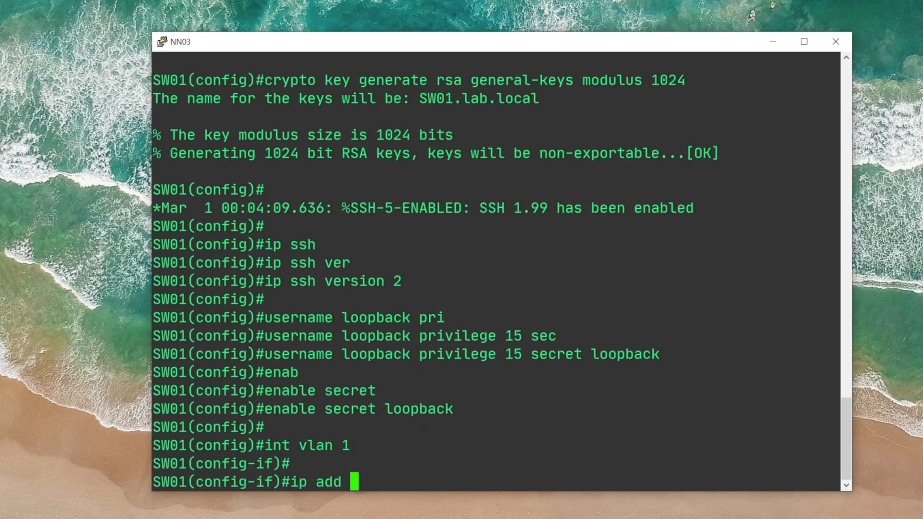
mouse_move(425, 266)
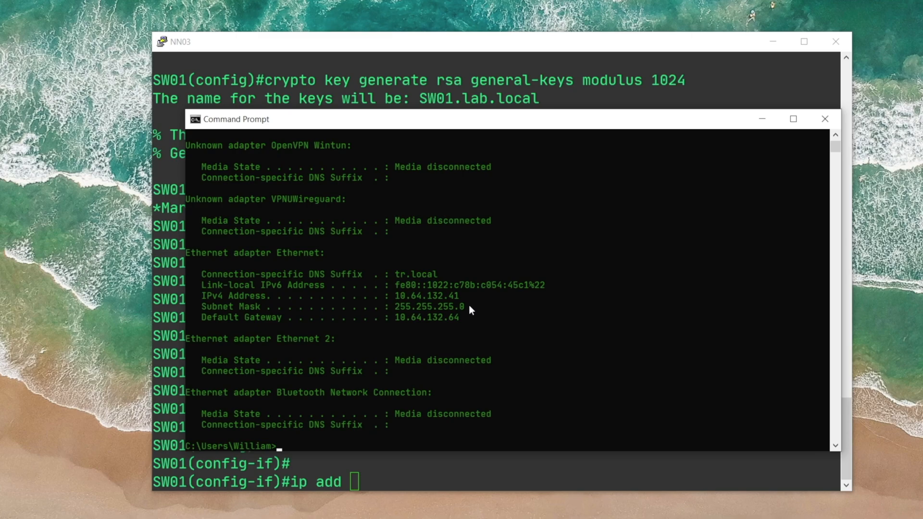
mouse_move(450, 295)
type(" 10.64.132.41")
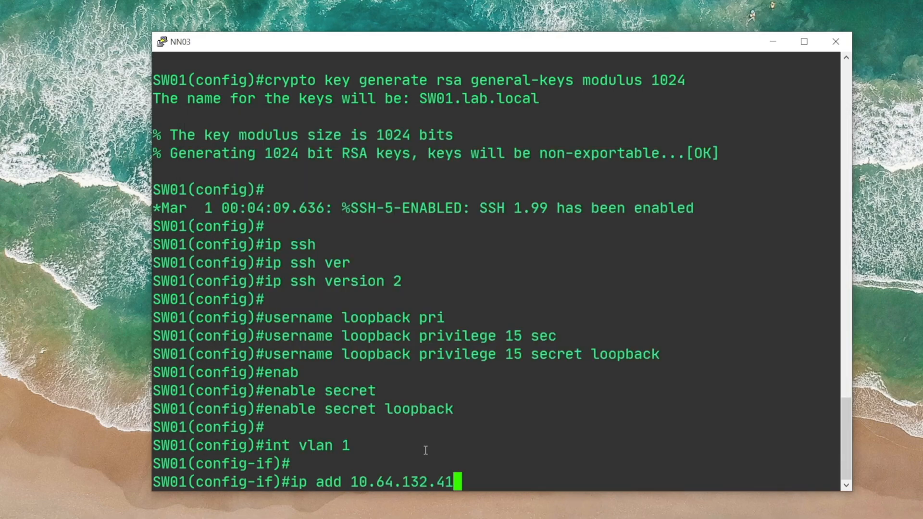
type("42")
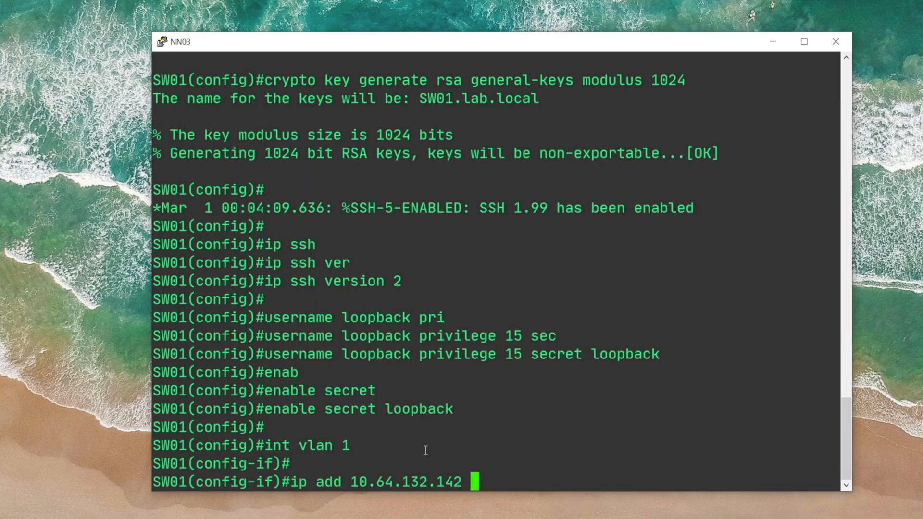
type("255.255.255.0")
type("p")
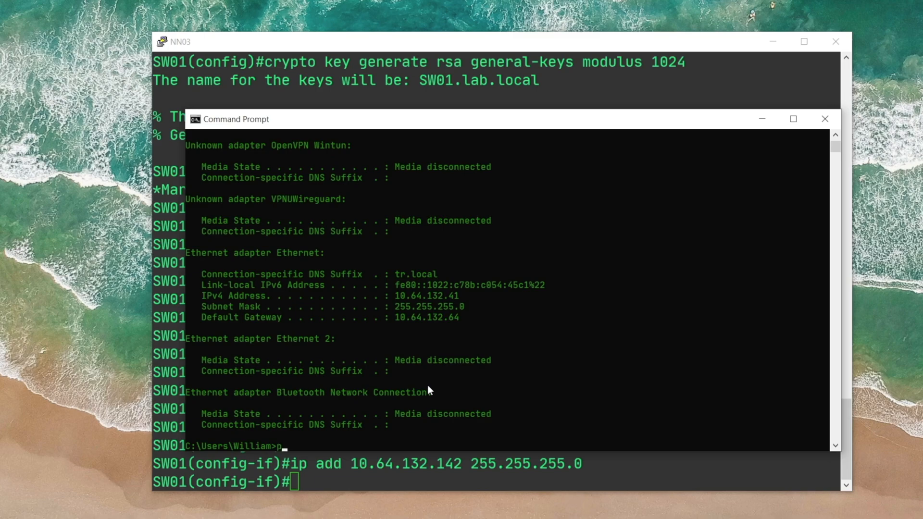
type("ing 10.64.132.4")
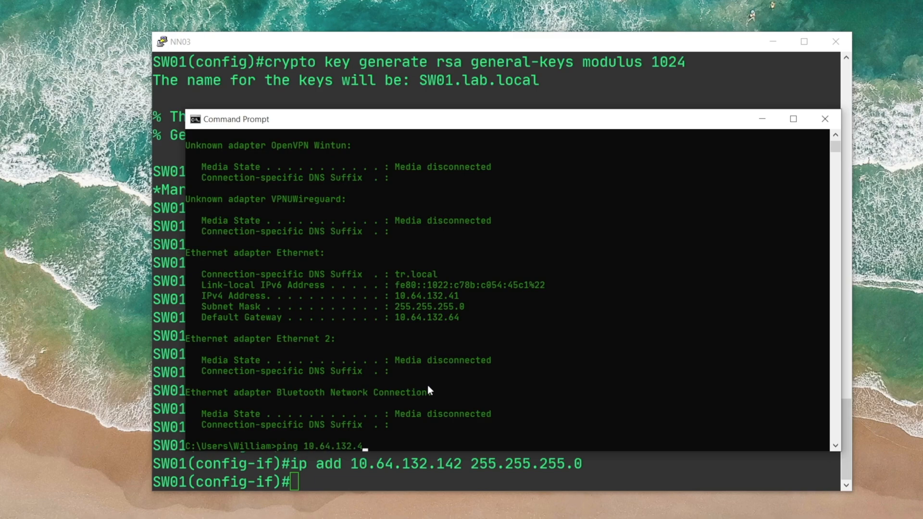
key("Return")
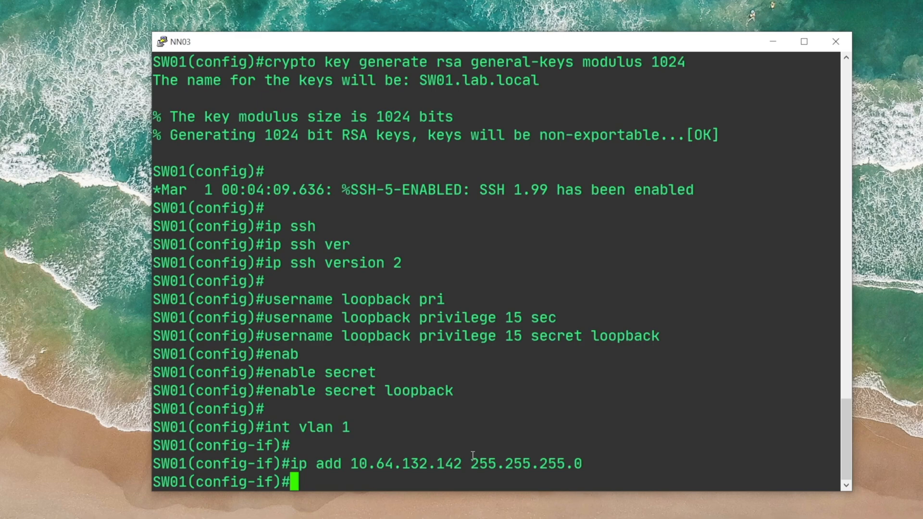
- List interface addresses, then set line vty 0 15 to 'login local' and 'transport input ssh'
key("Return")
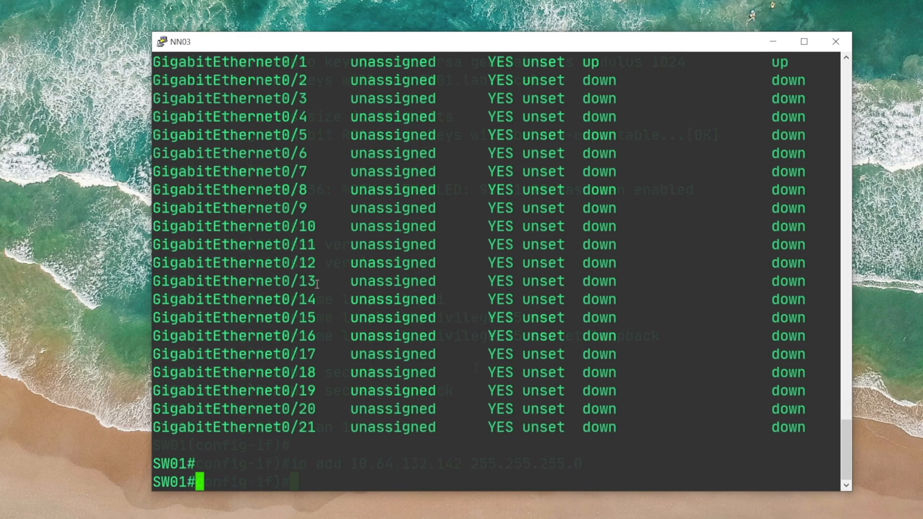
type("conf t")
type("line vty 0")
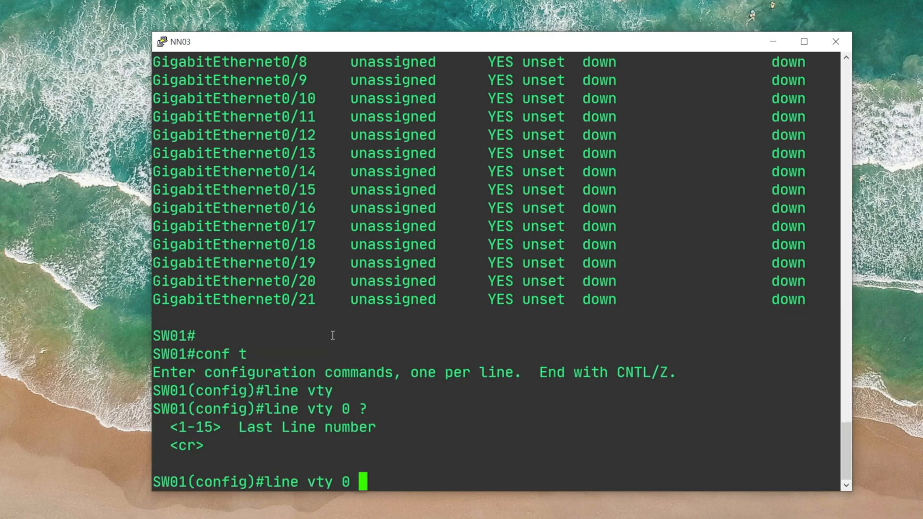
type("15")
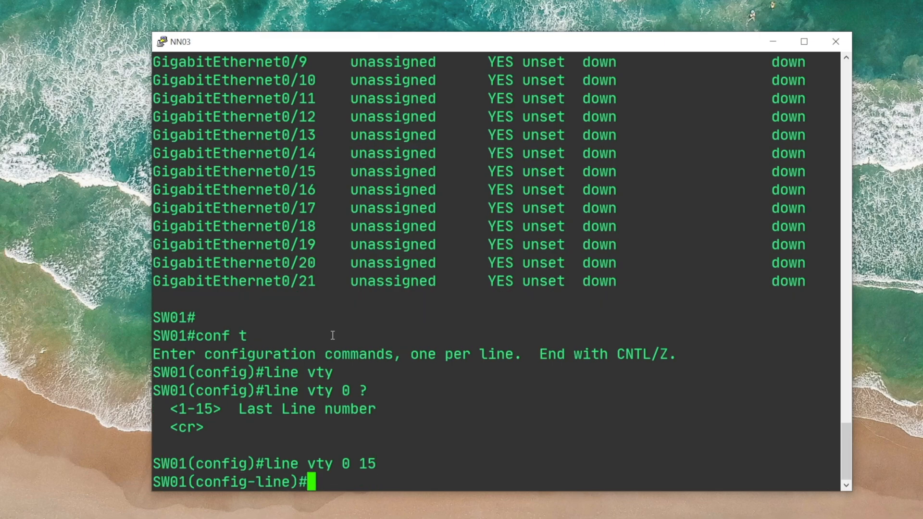
key("Return")
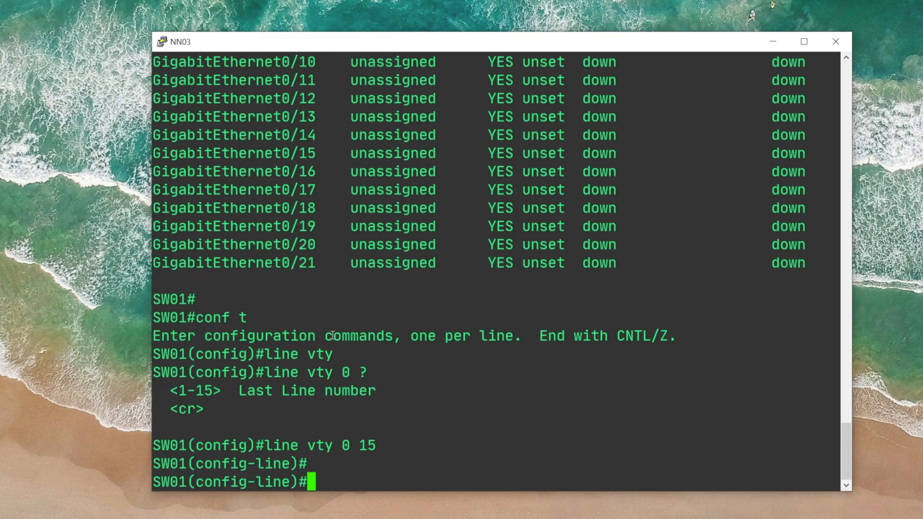
type("login local")
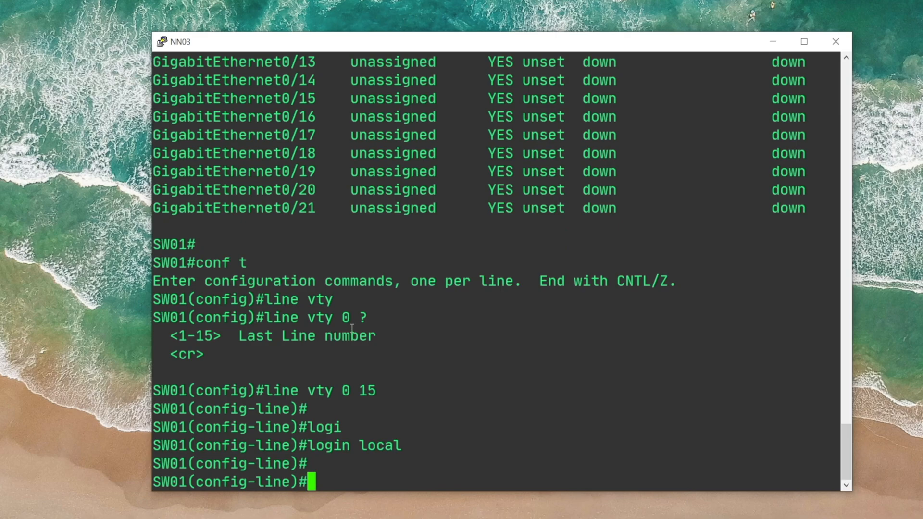
mouse_move(375, 420)
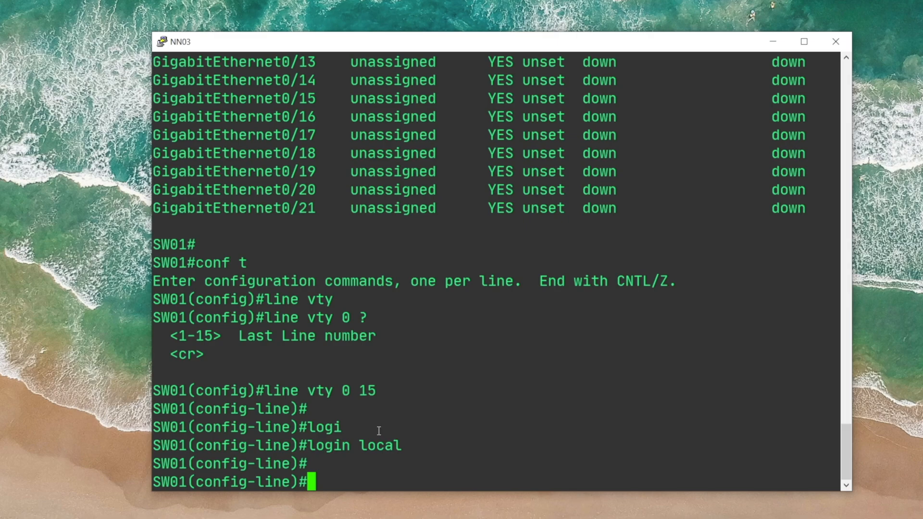
type("trans")
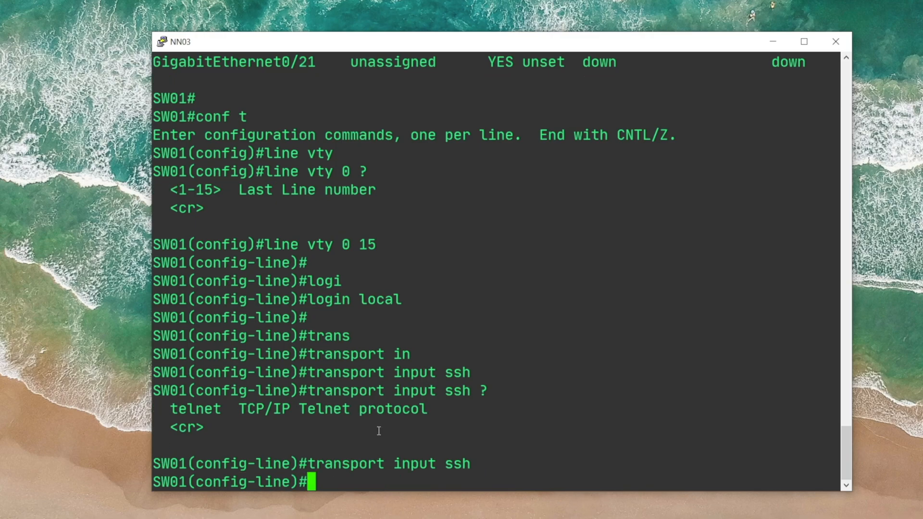
mouse_move(475, 203)
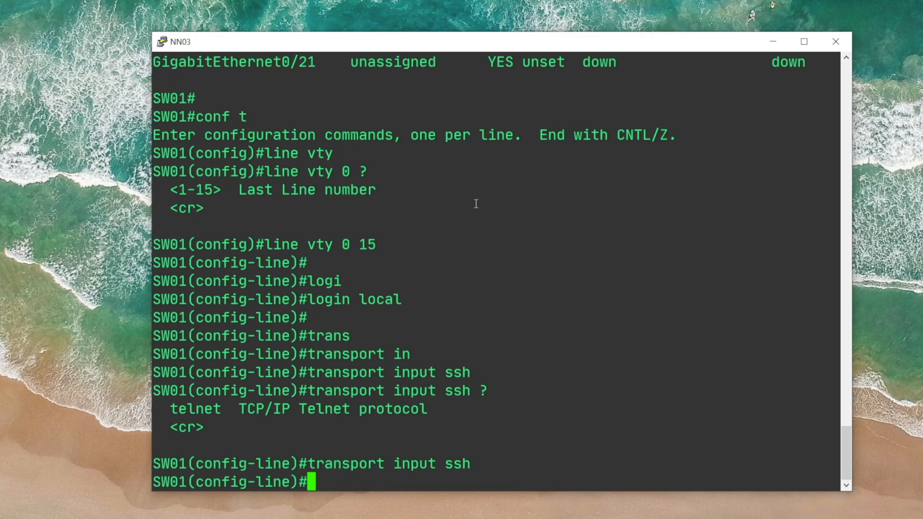
scroll("up", 3)
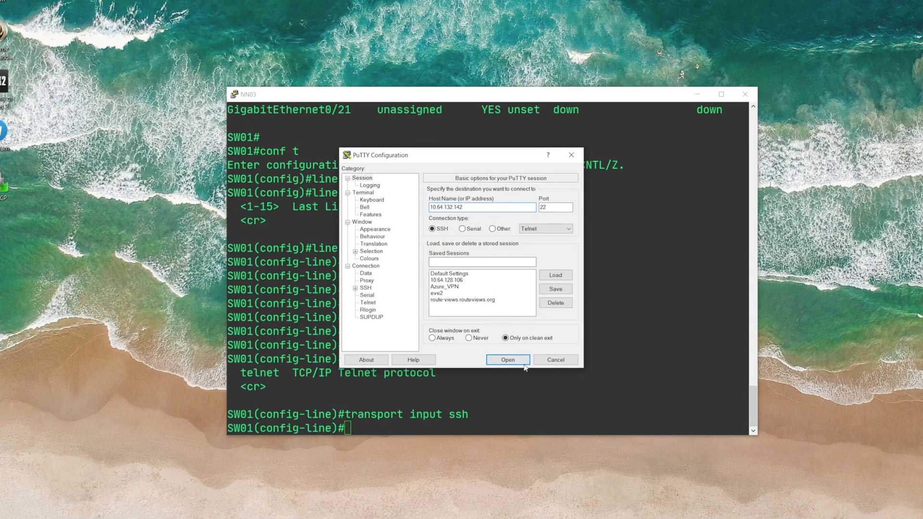
- SSH to 10.64.132.142, accept the host key, and log in as loopback
left_click(507, 360)
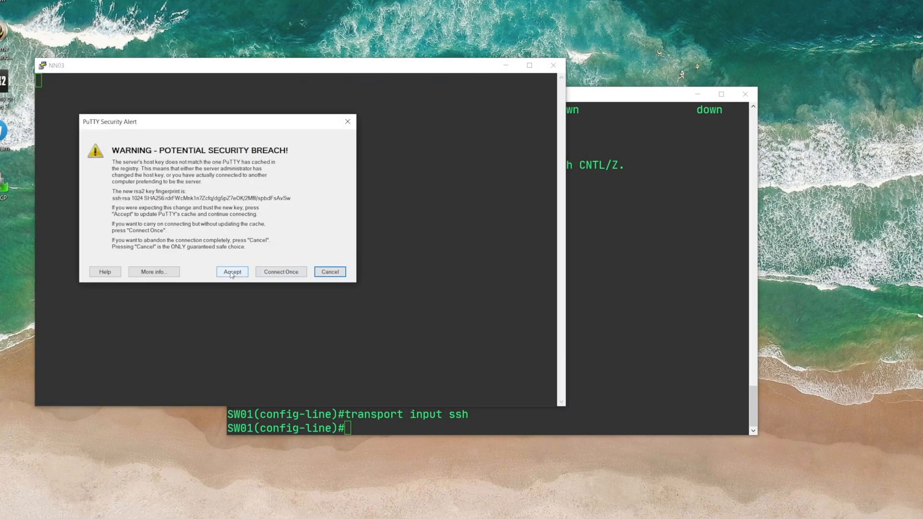
left_click(231, 271)
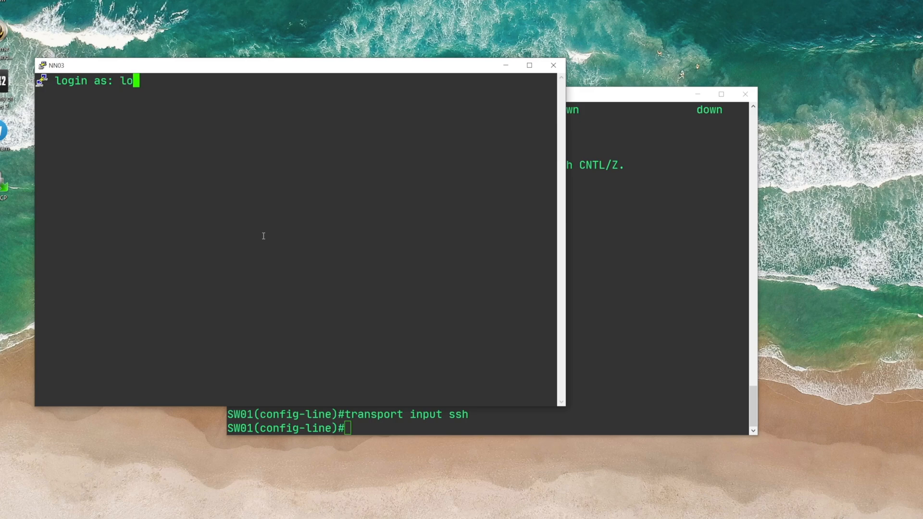
key("Return")
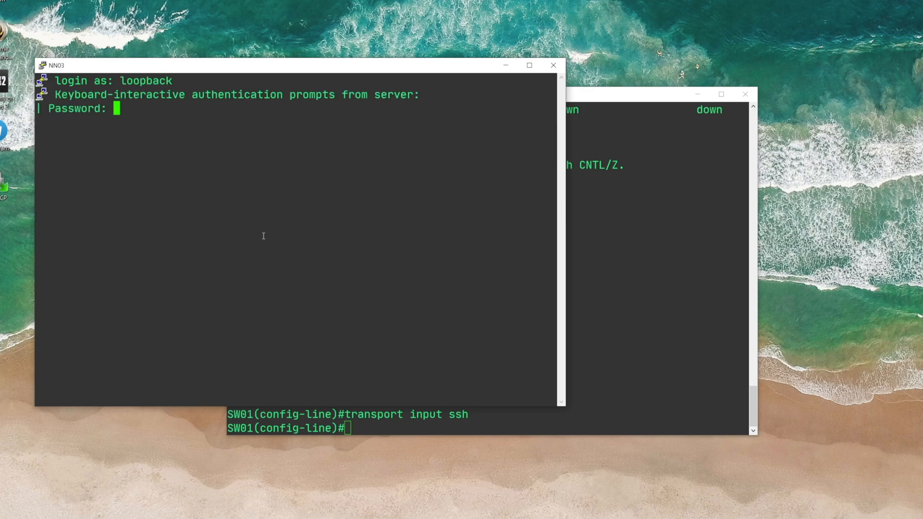
key("Return")
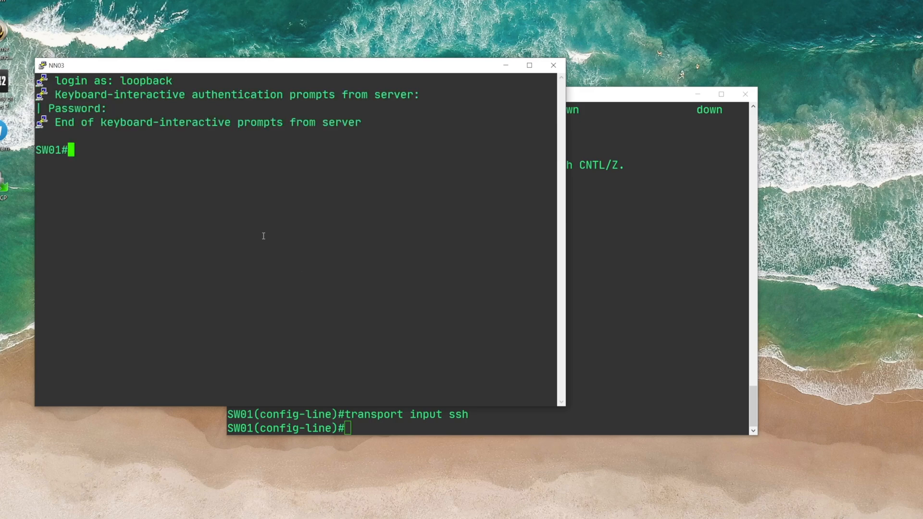
type("show")
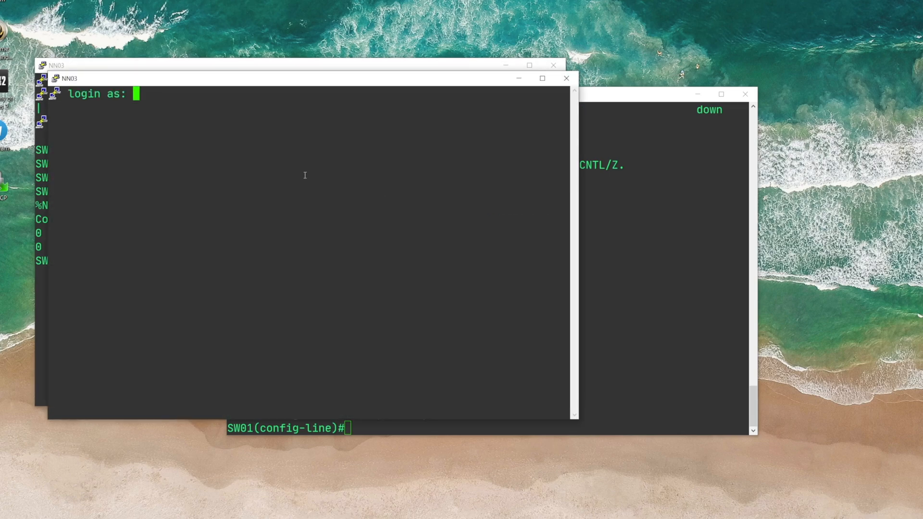
- Log in as loopback in the second session and run 'show ssh' to list both sessions
type("loopback")
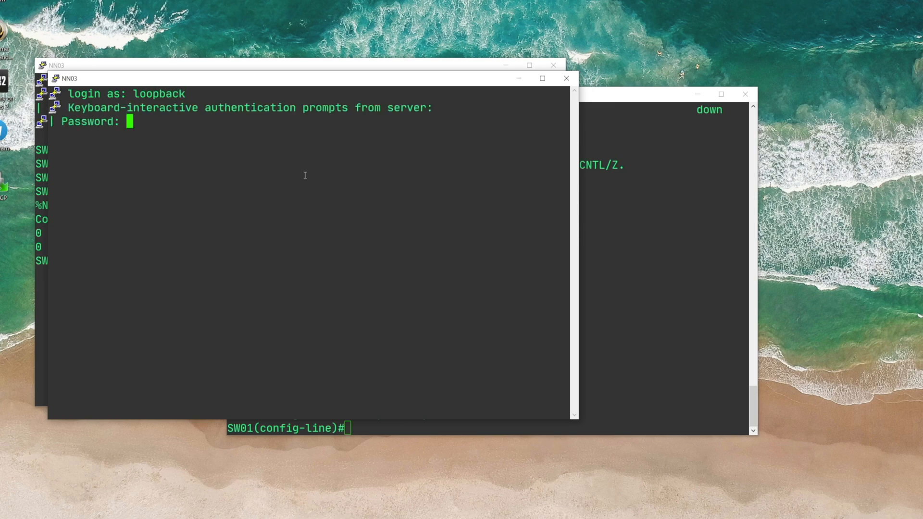
key("Return")
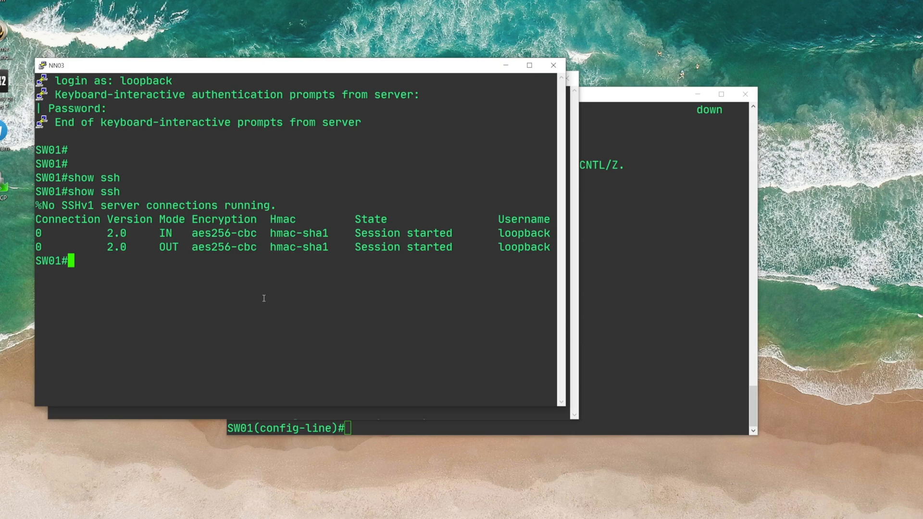
key("Return")
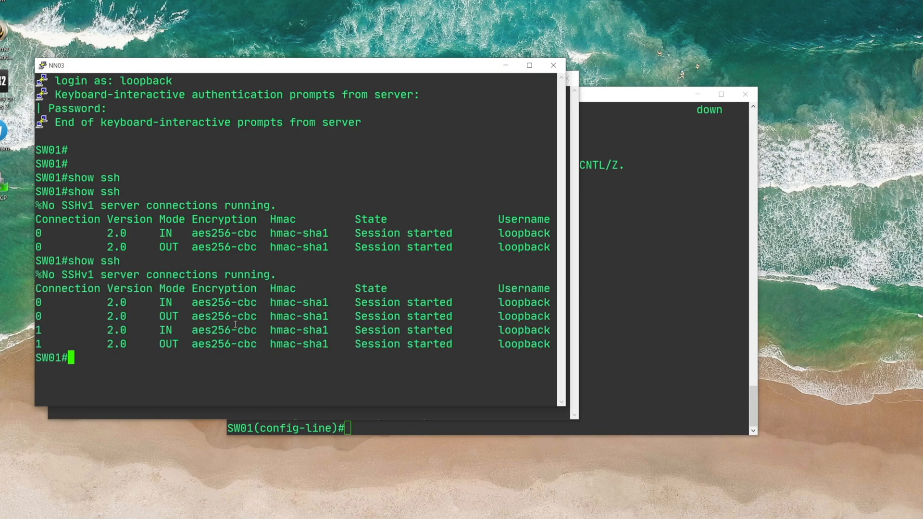